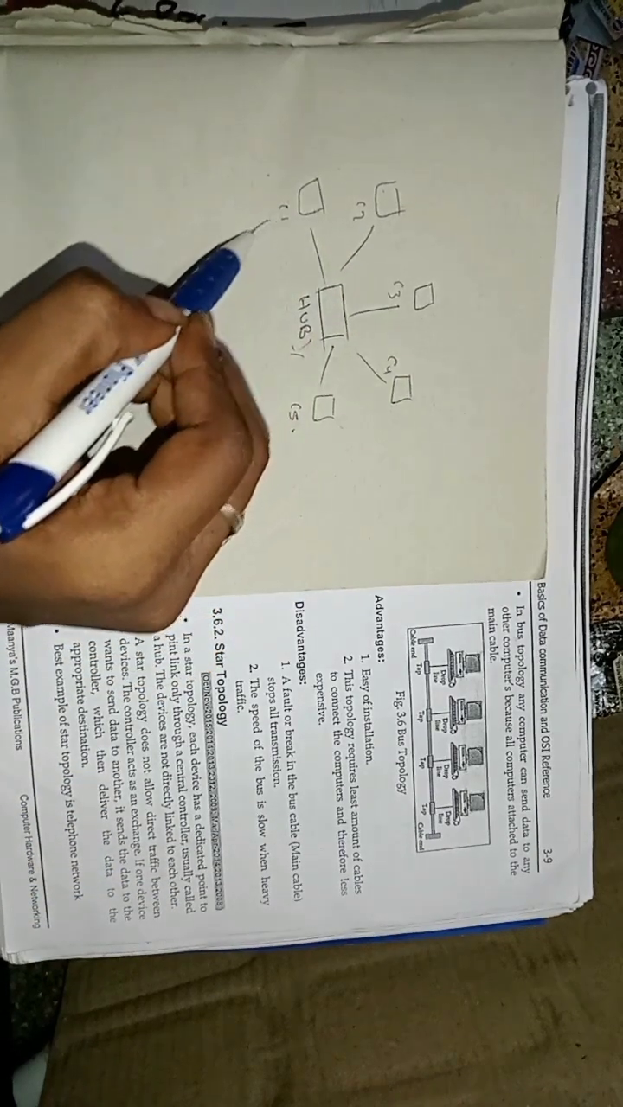
pyautogui.moveTo(242, 433)
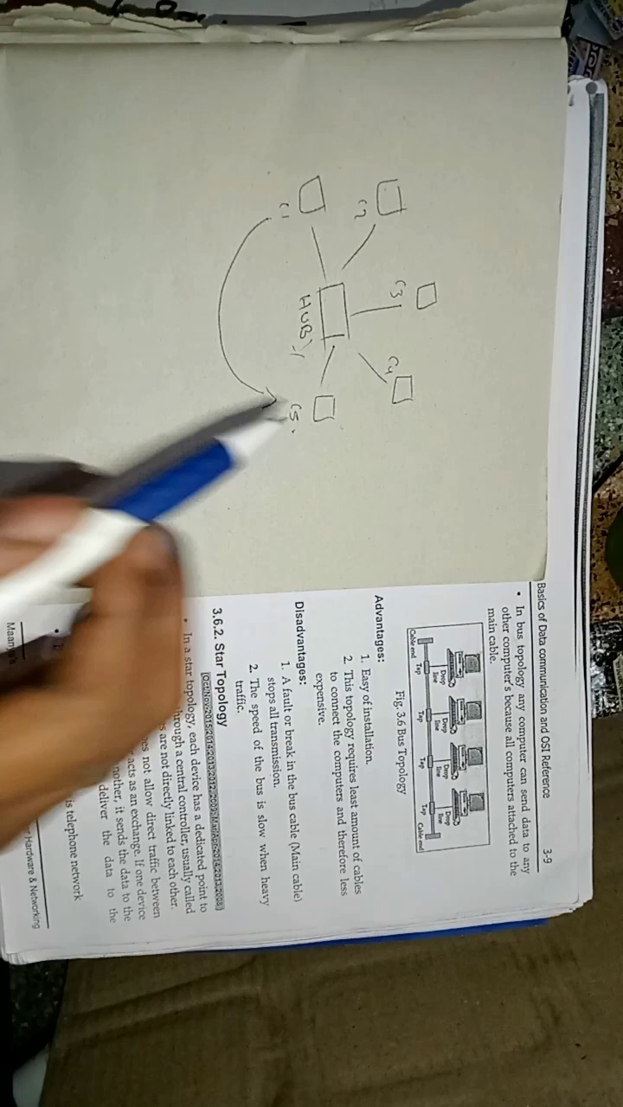